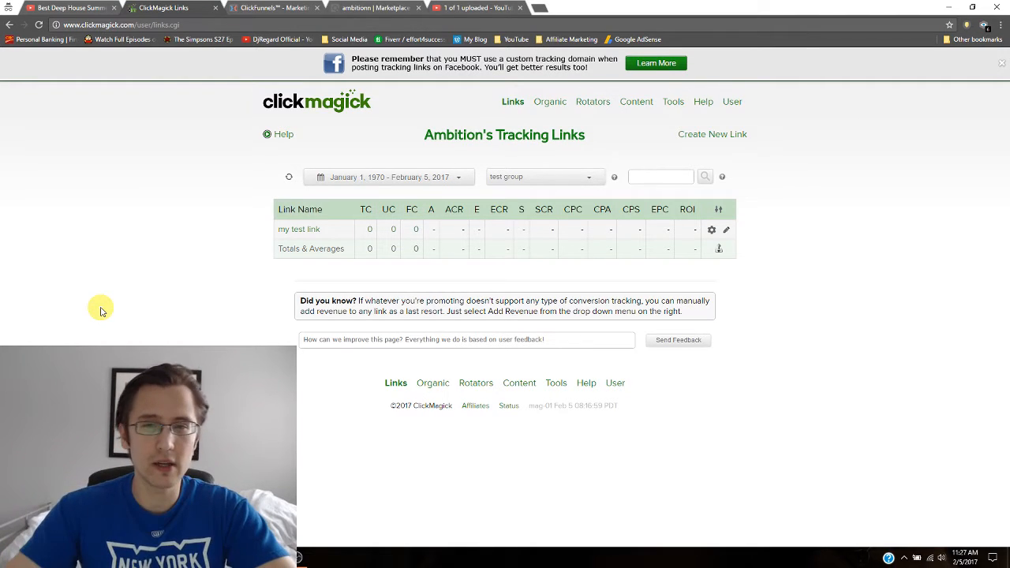
mouse_move(345, 238)
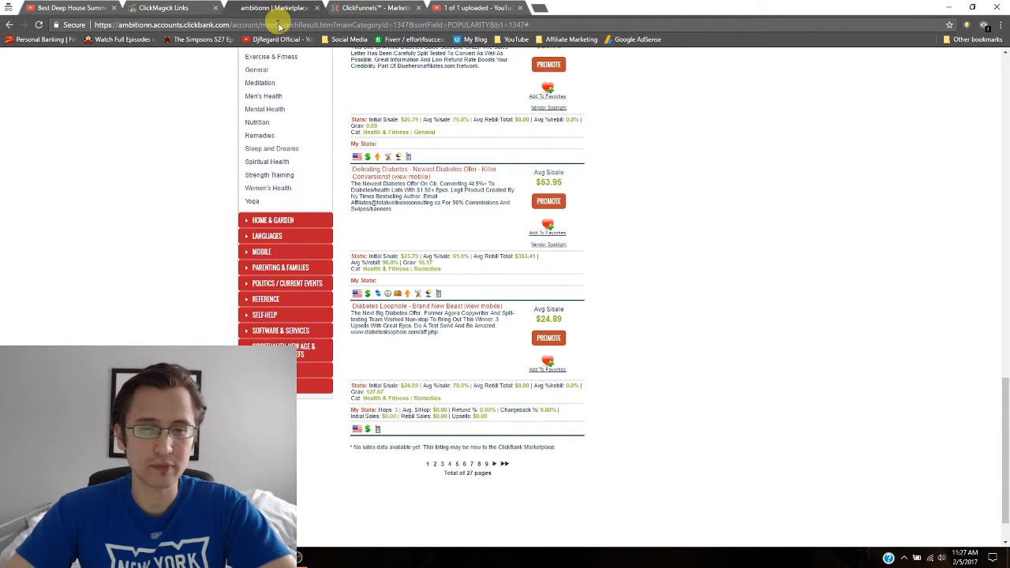
mouse_move(184, 298)
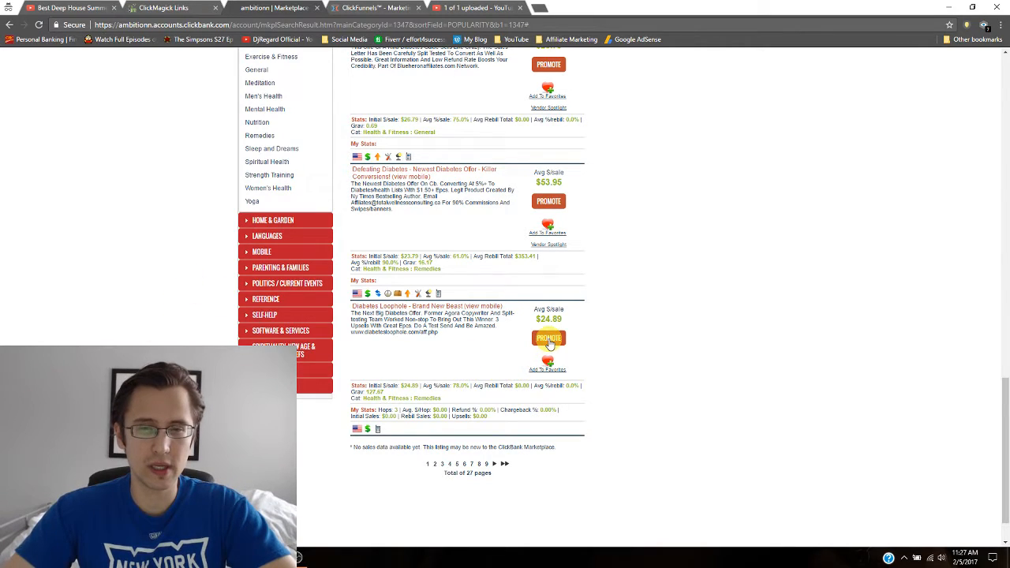
- Promote the Diabetes Loophole offer, generate its HopLink, and close the HopLink window
left_click(548, 338)
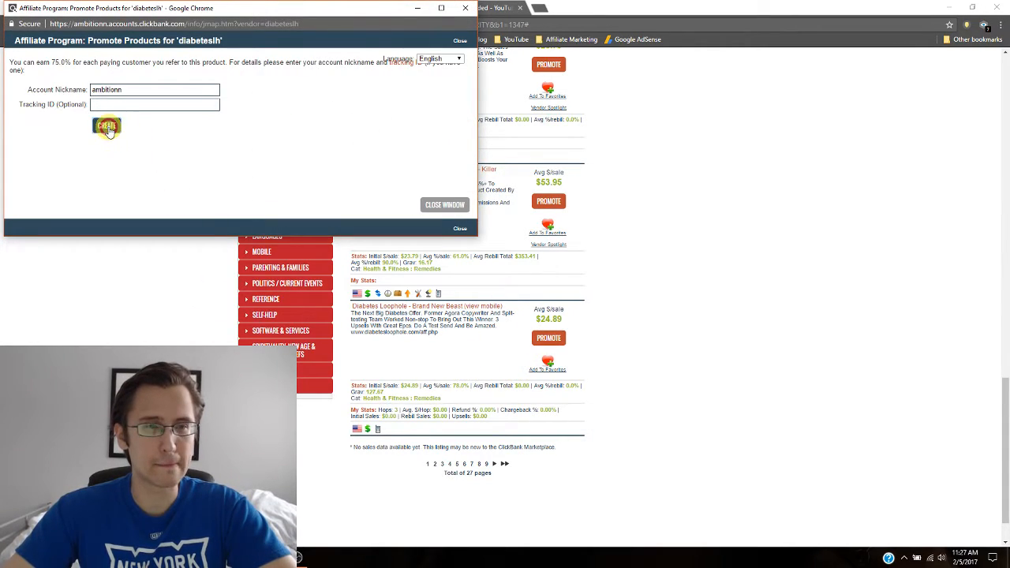
left_click(107, 127)
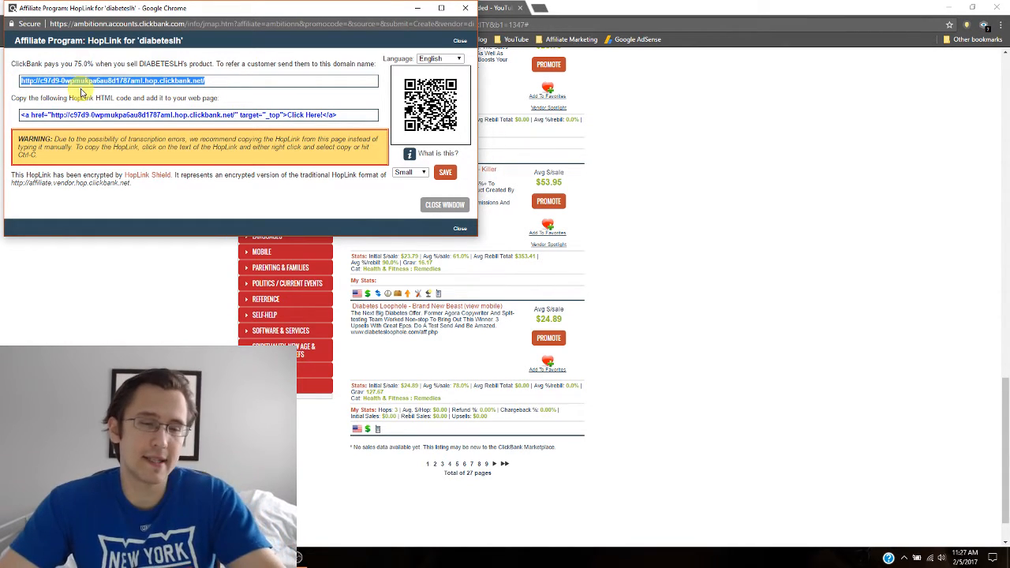
left_click(445, 204)
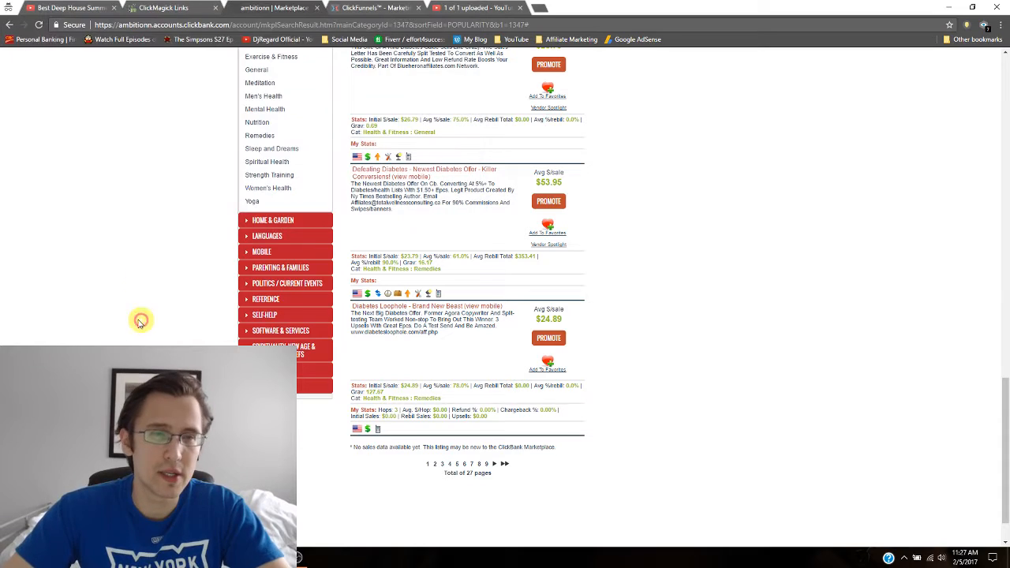
- Save 'my test link' with the ClickBank HopLink as primary URL, then select its tracking link
left_click(163, 8)
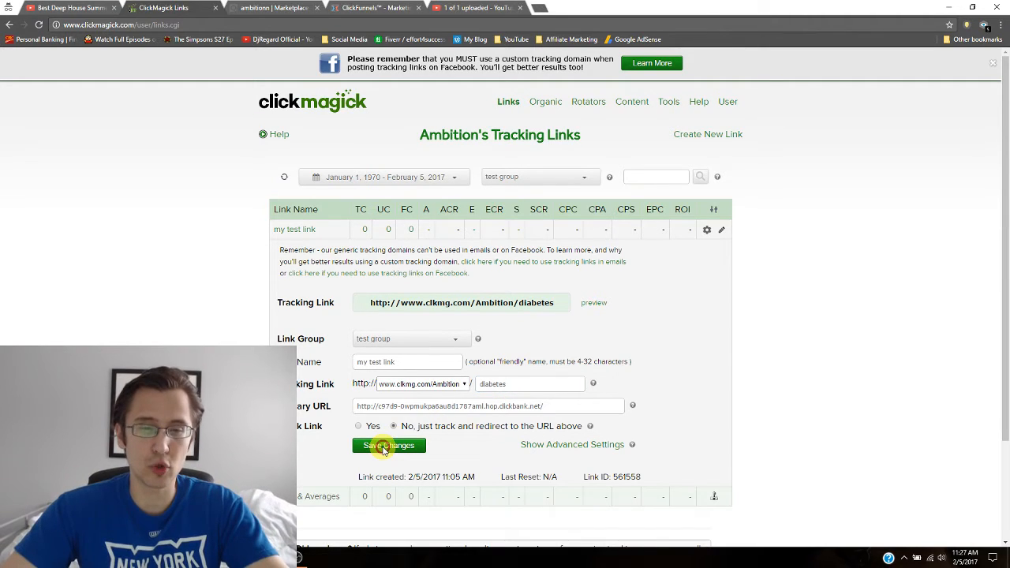
left_click(389, 445)
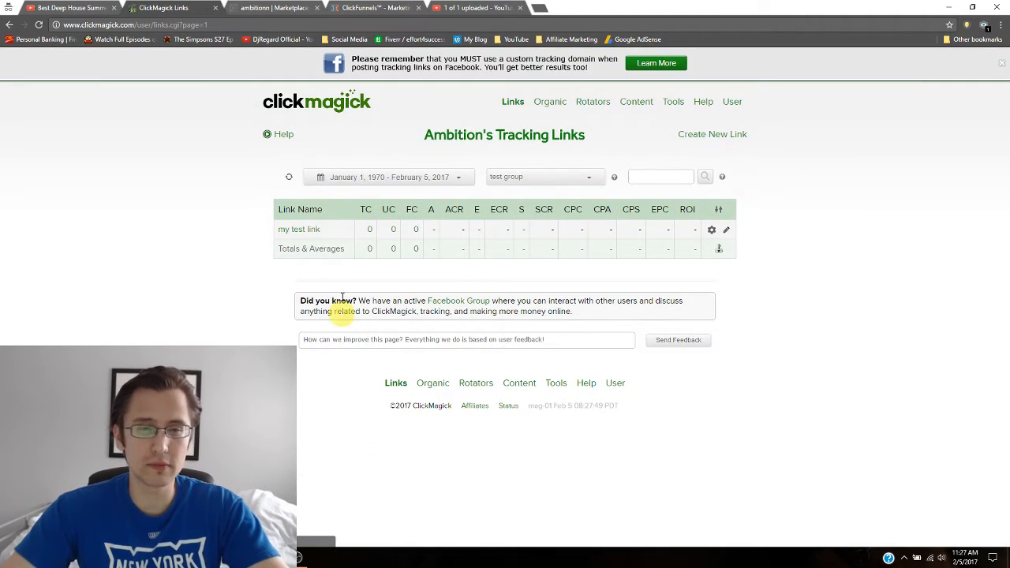
left_click(726, 229)
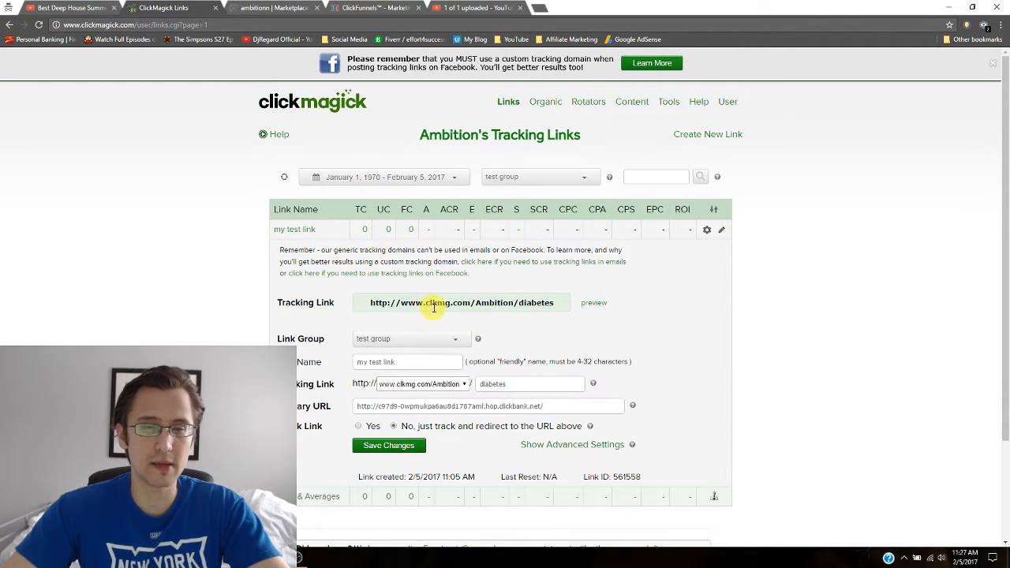
triple_click(461, 302)
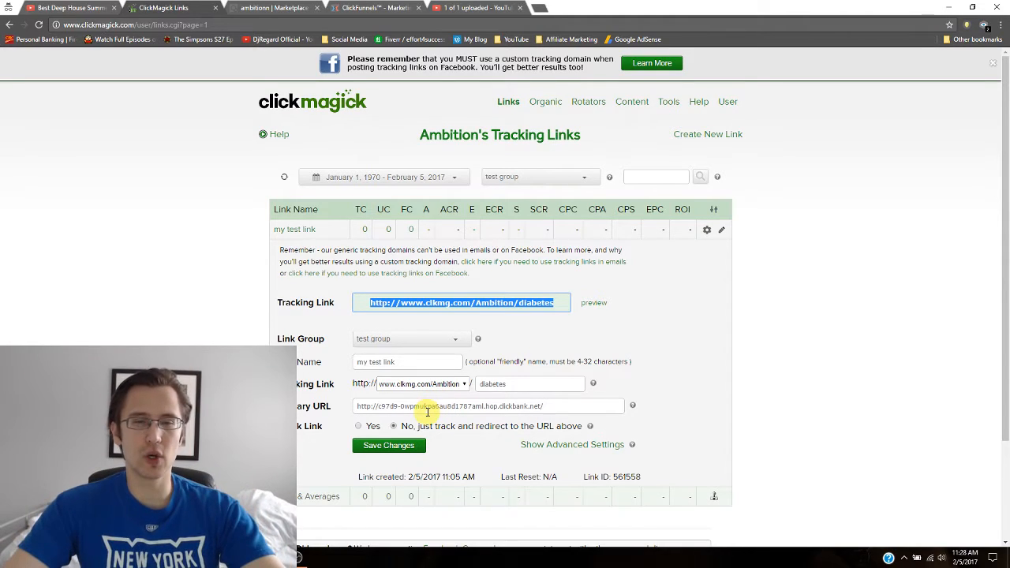
mouse_move(442, 333)
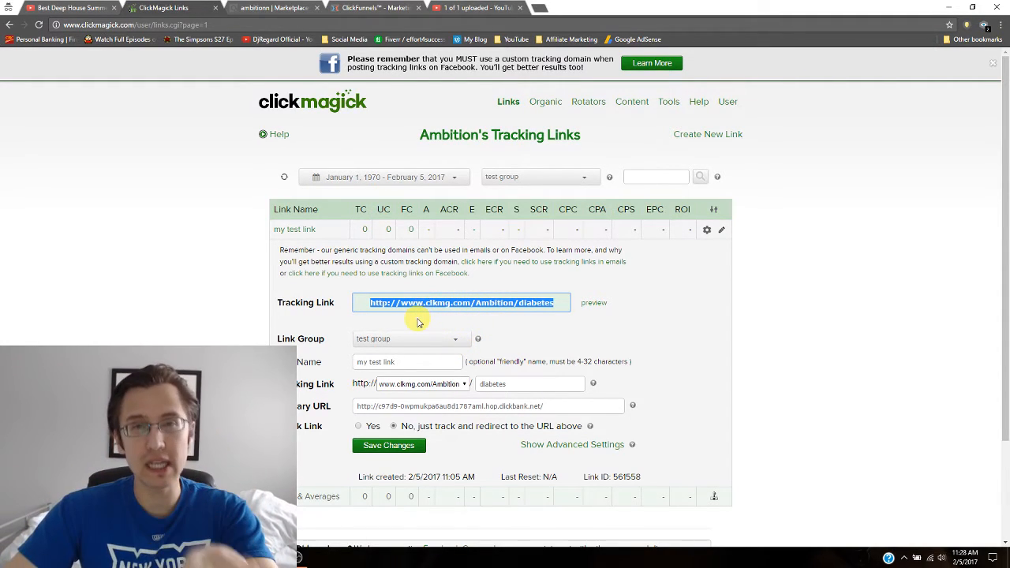
mouse_move(410, 329)
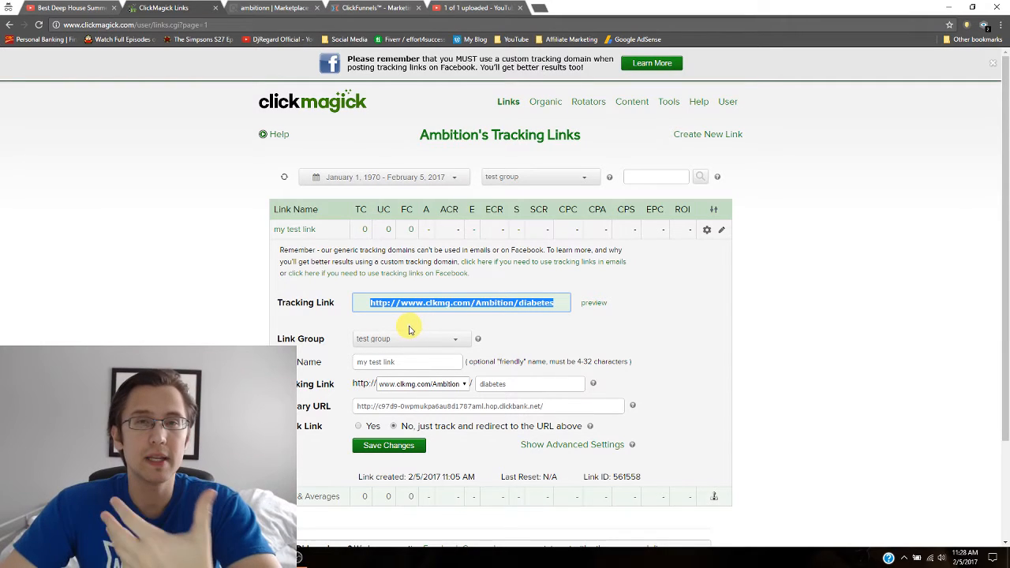
left_click(422, 384)
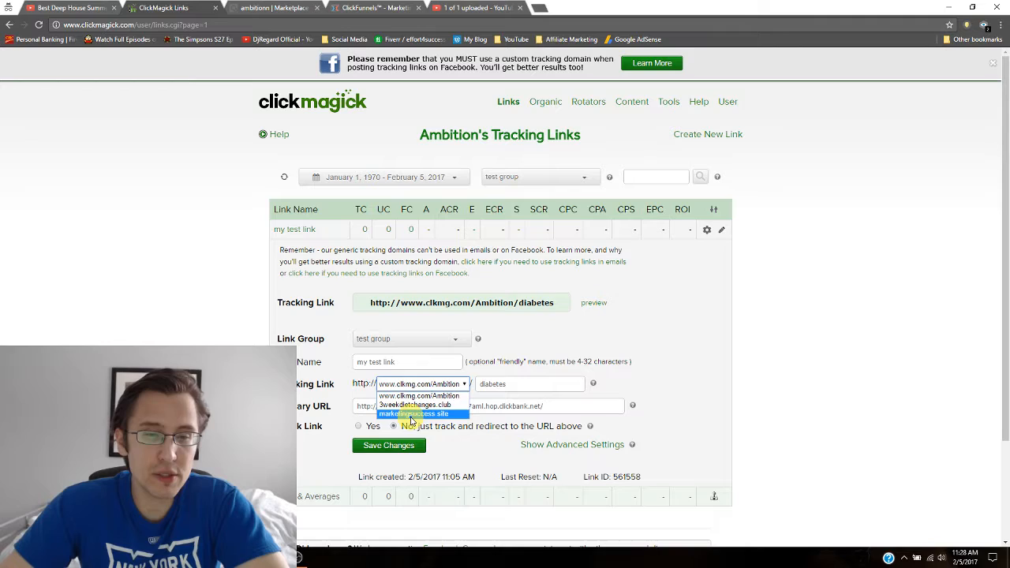
left_click(422, 395)
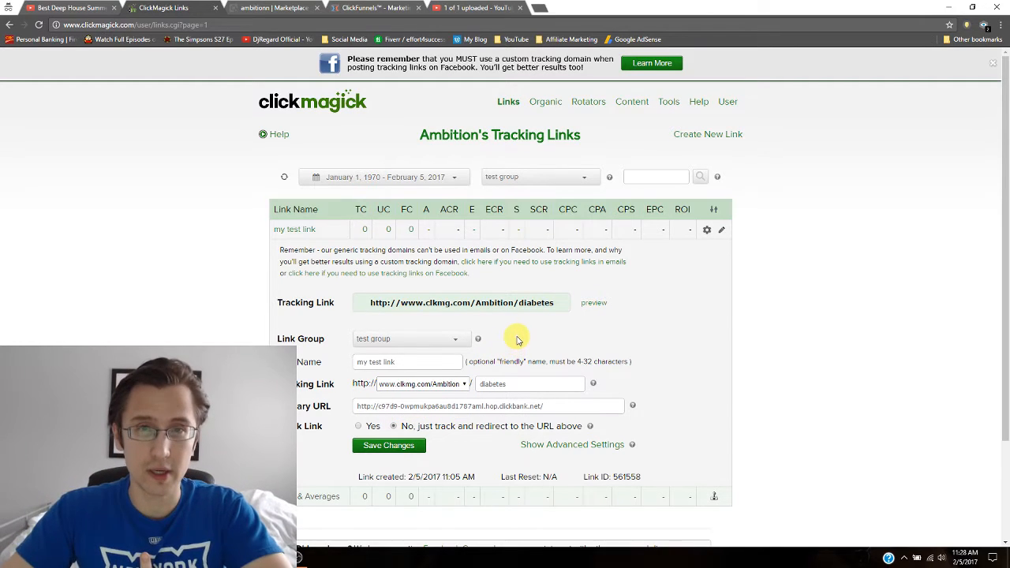
mouse_move(477, 376)
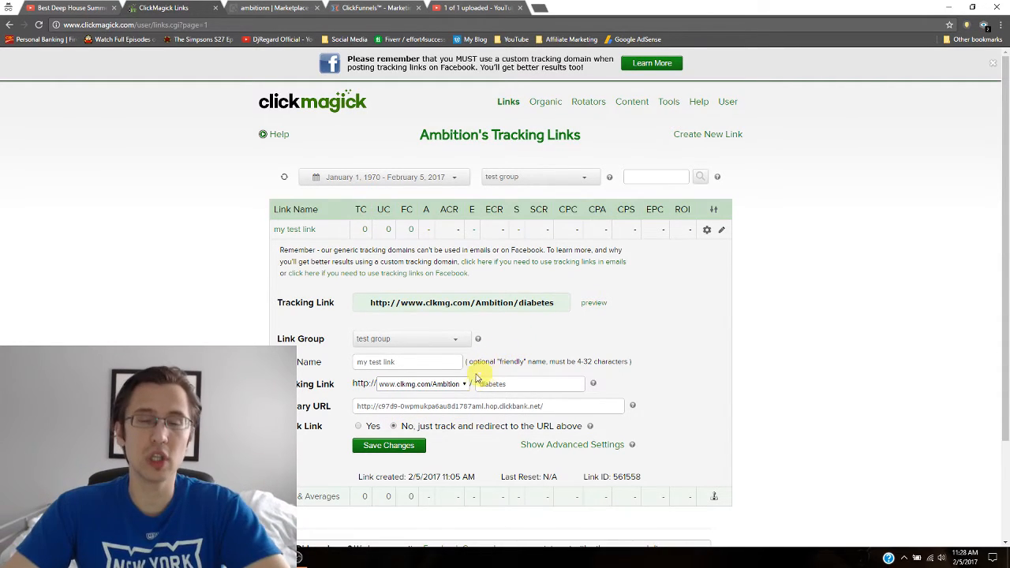
mouse_move(501, 349)
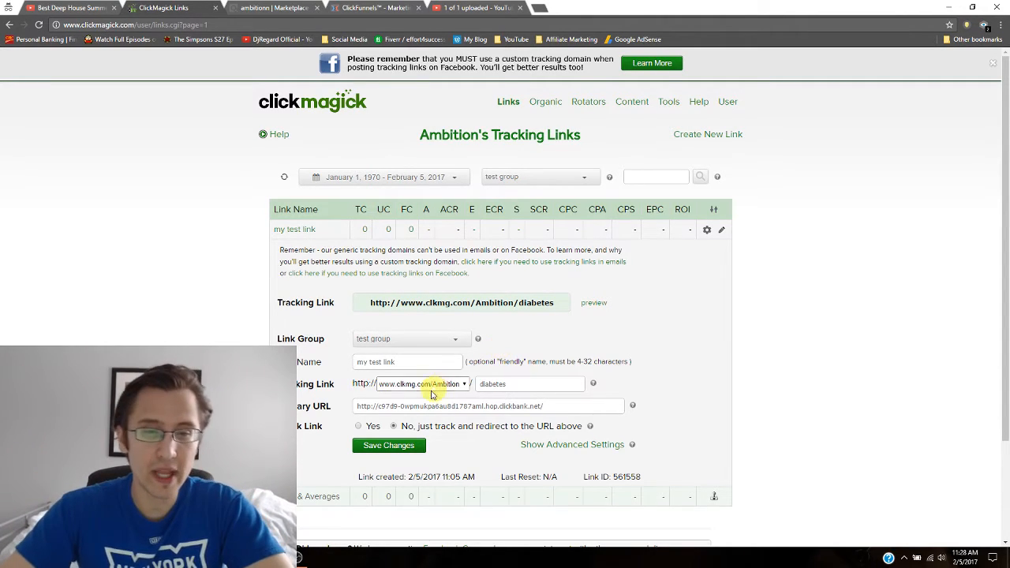
left_click(422, 384)
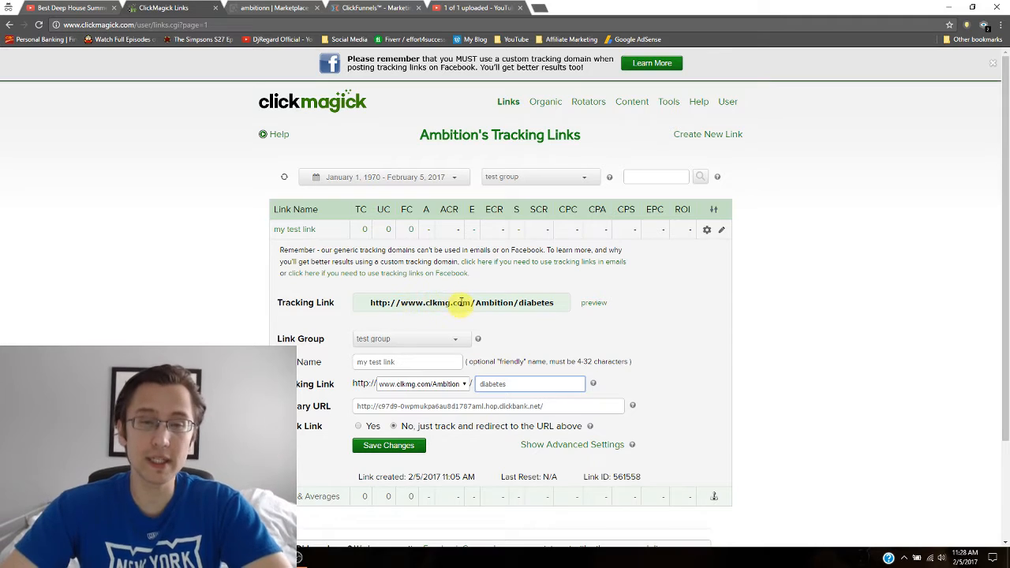
triple_click(461, 302)
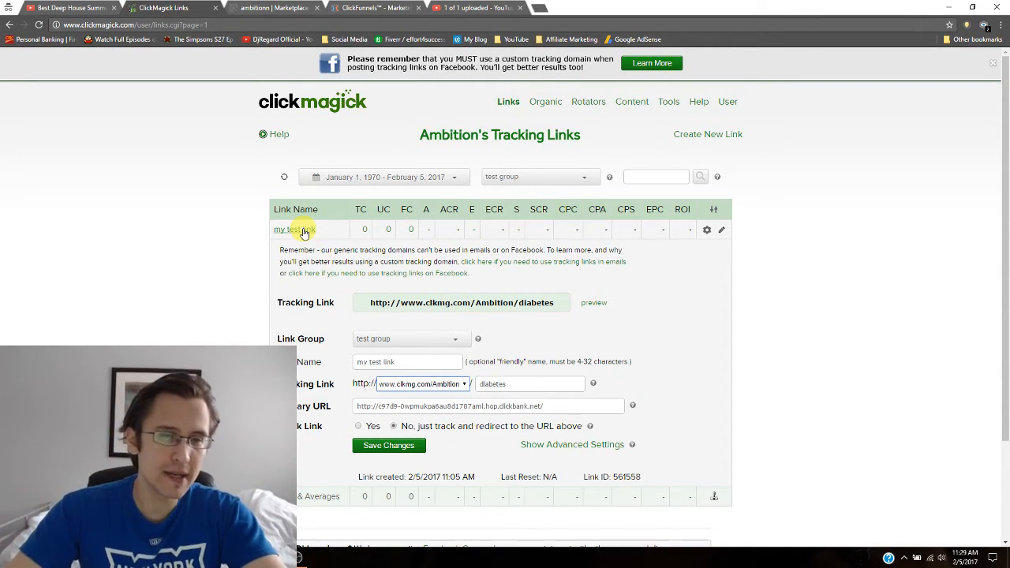
- Collapse the details of 'my test link' in the tracking links list
left_click(304, 229)
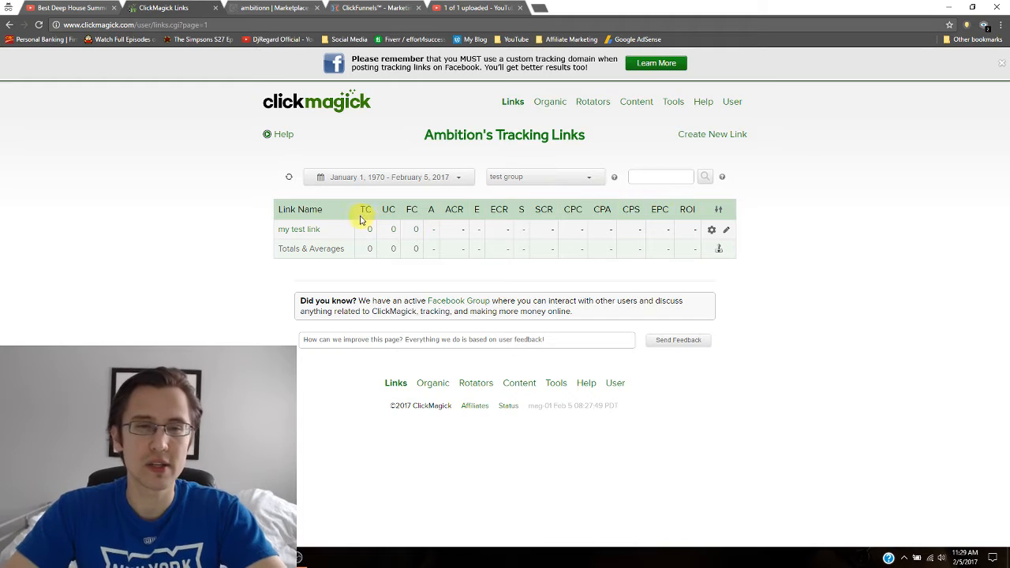
mouse_move(403, 204)
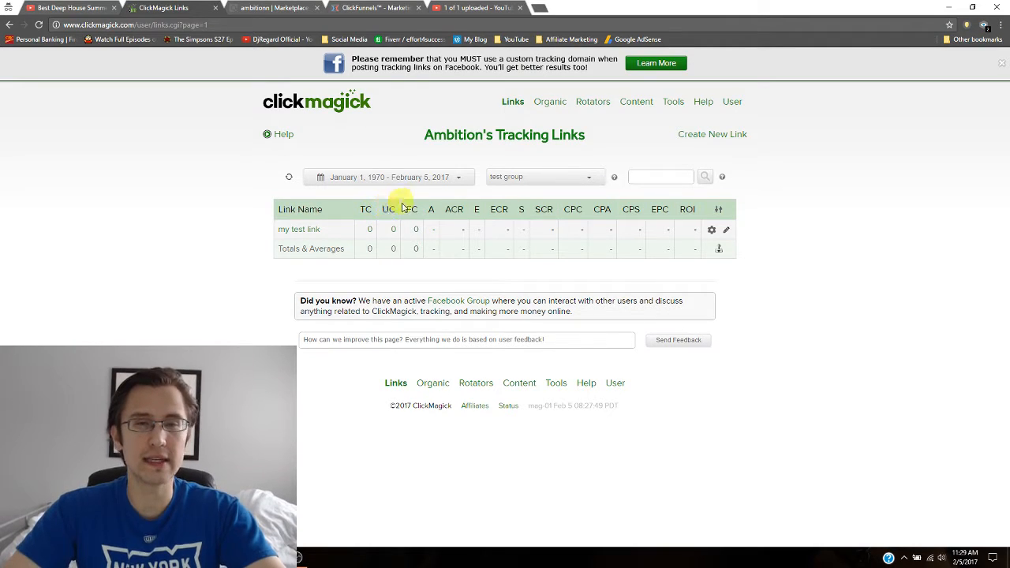
mouse_move(458, 209)
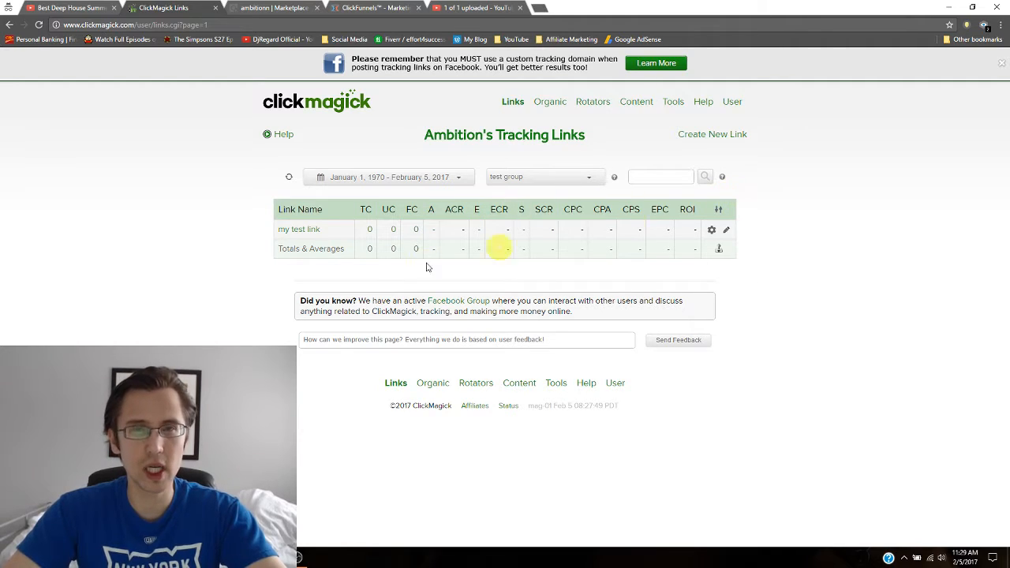
mouse_move(385, 284)
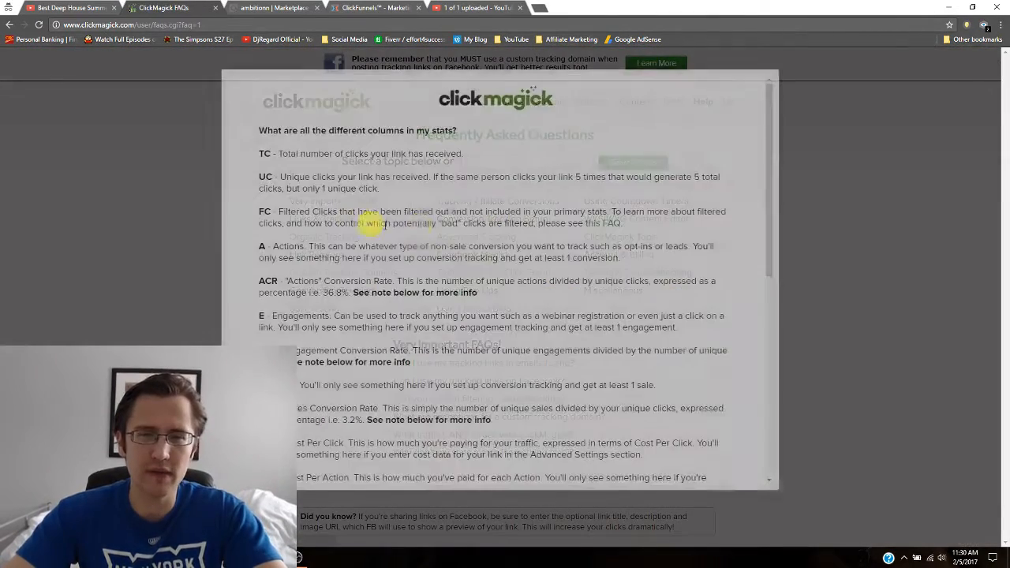
- Scroll through the stats column definitions popup, then close it
scroll("down", 3)
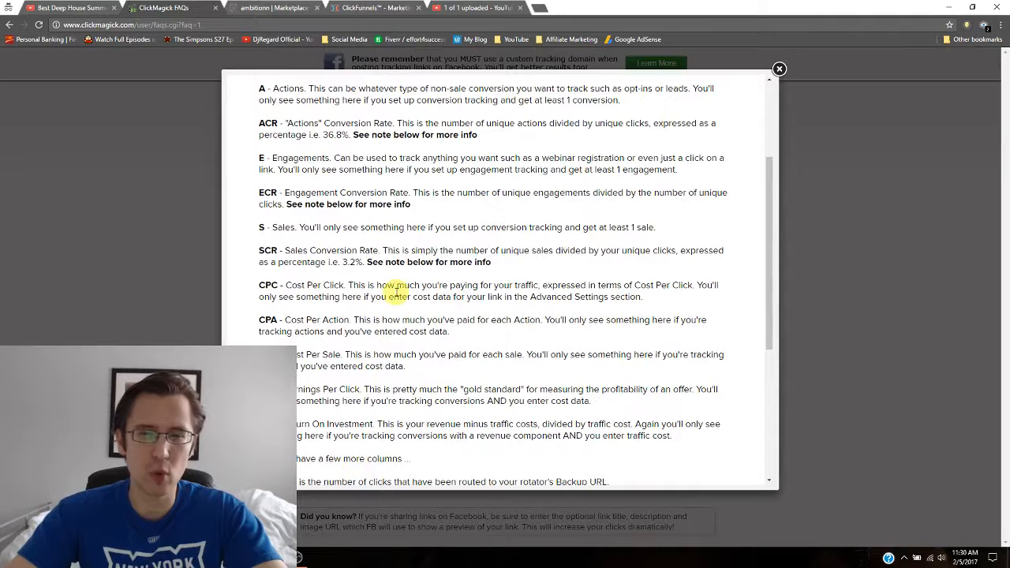
scroll("up", 3)
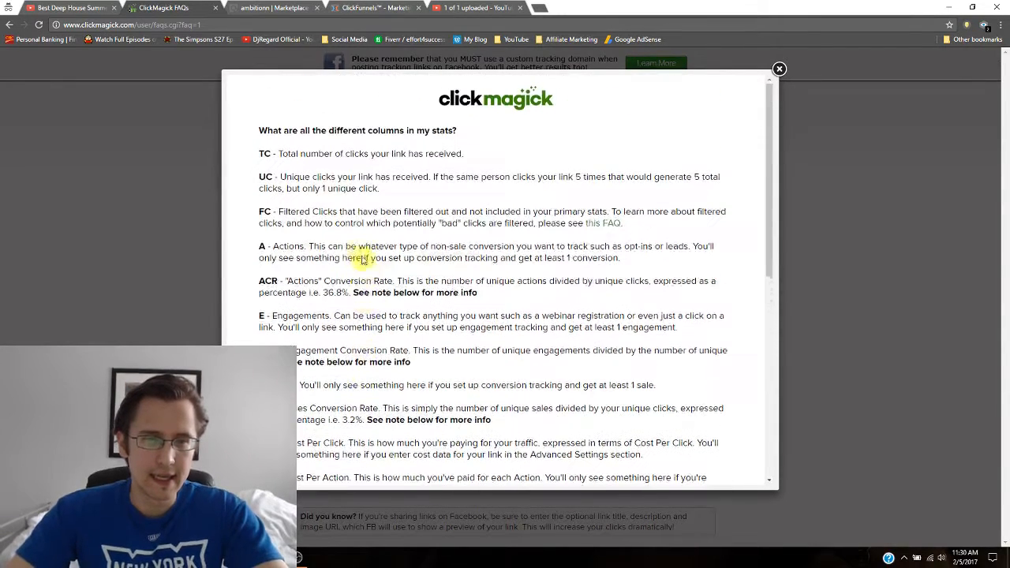
double_click(266, 153)
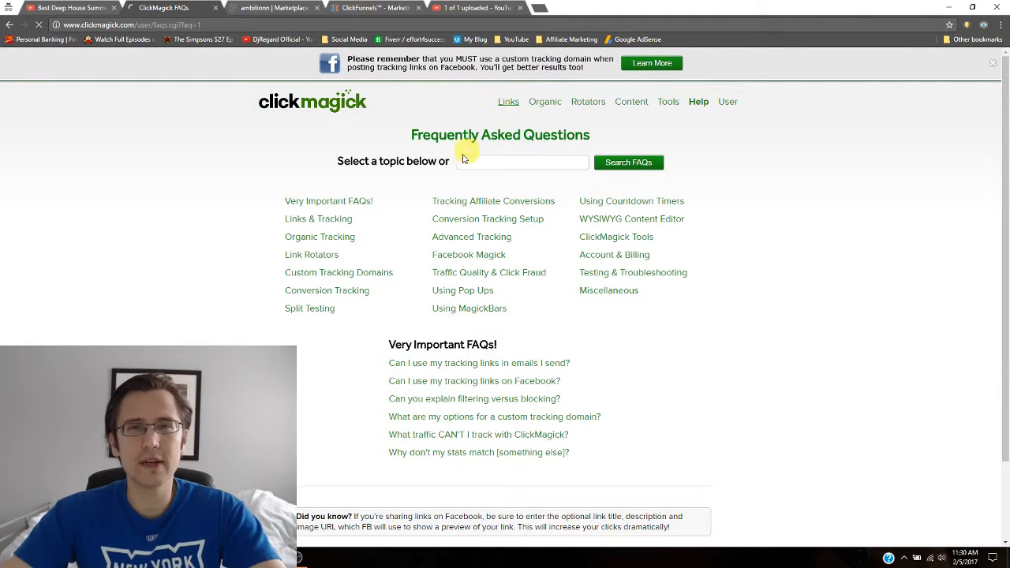
left_click(512, 101)
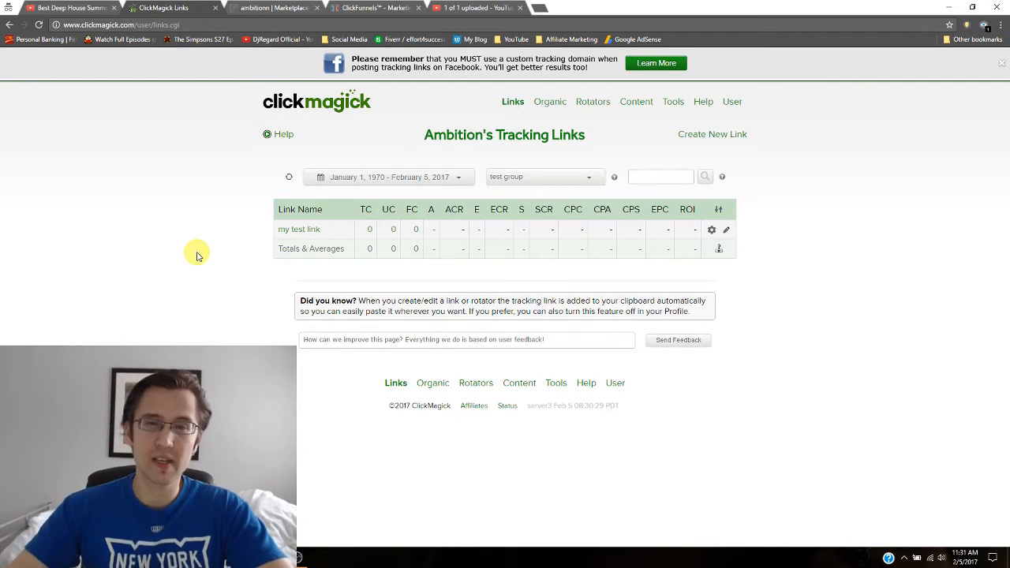
mouse_move(722, 209)
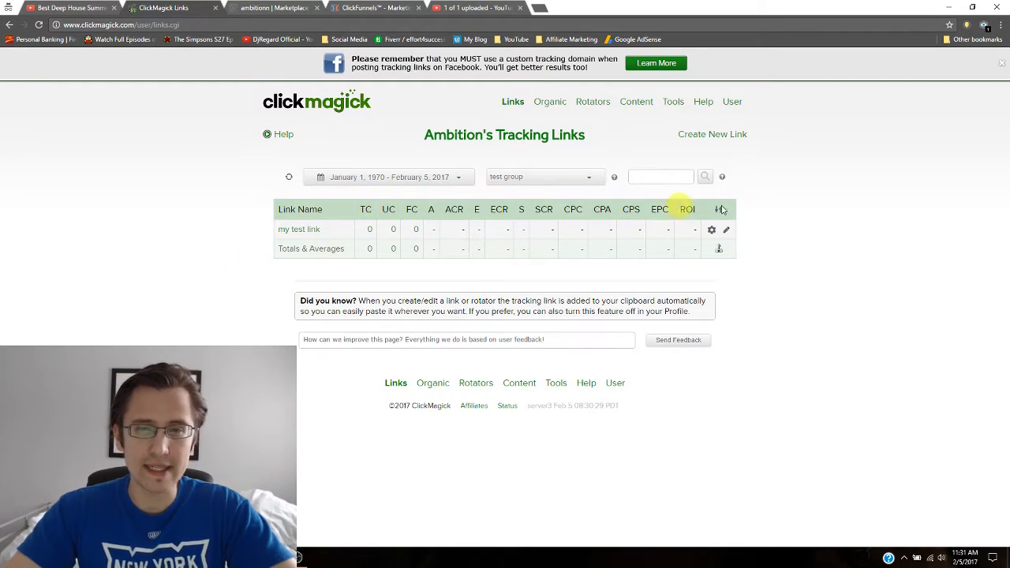